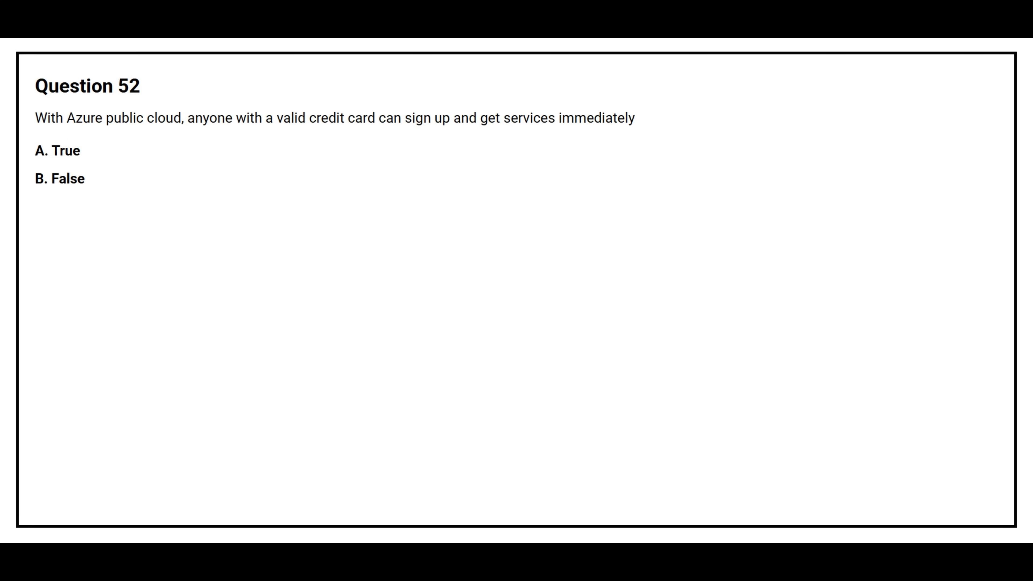
left_click(58, 152)
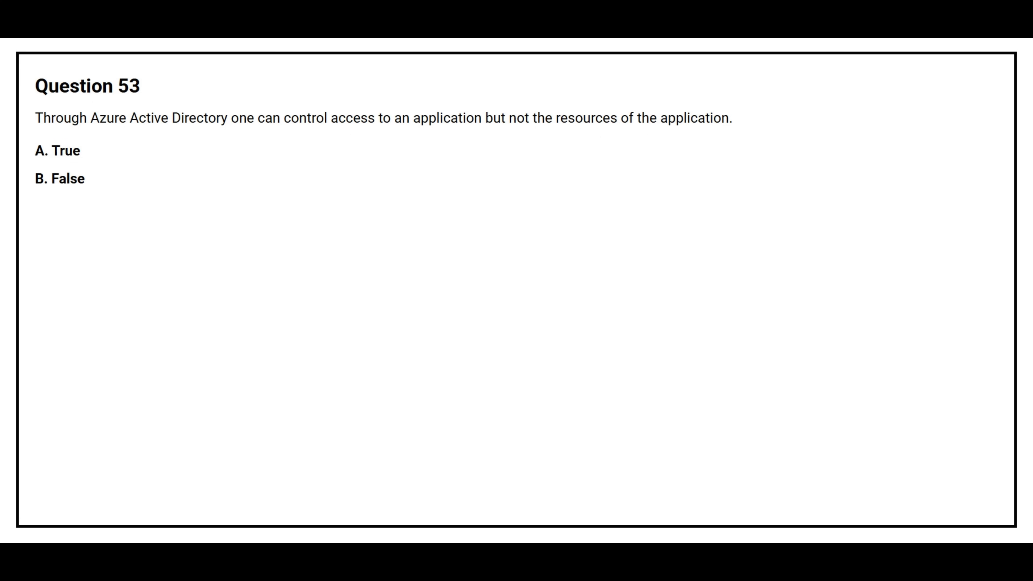
left_click(61, 178)
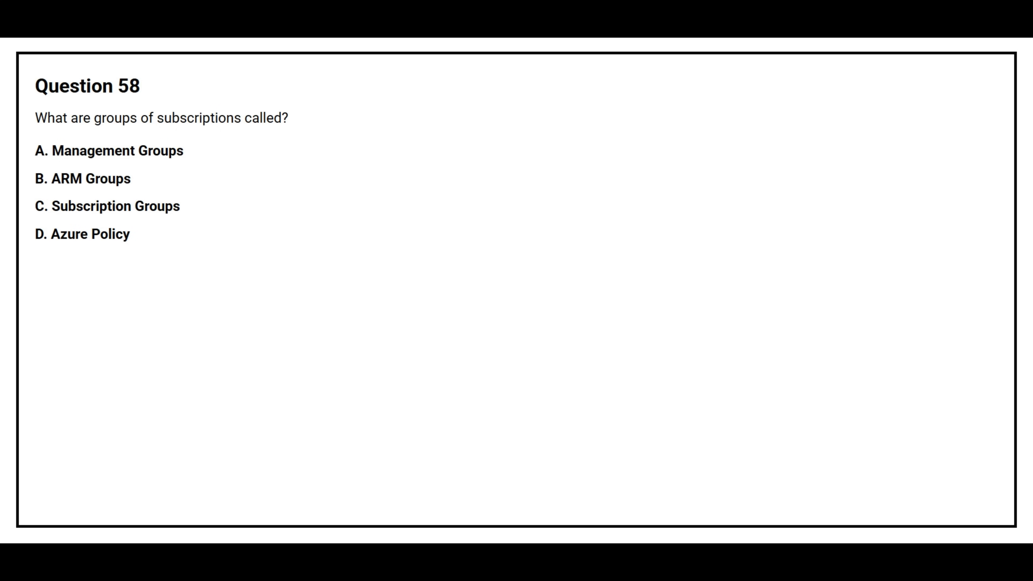
left_click(108, 150)
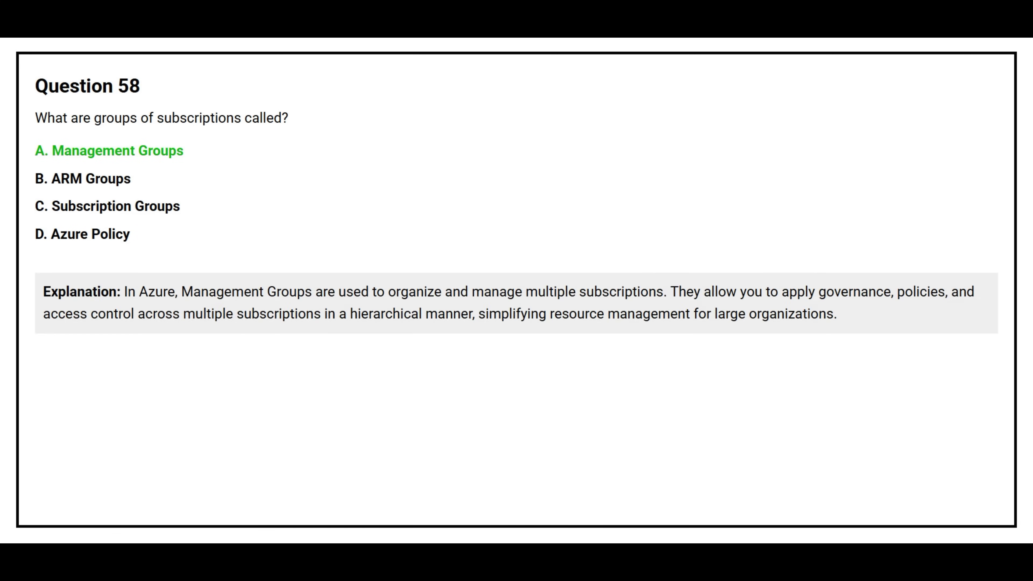